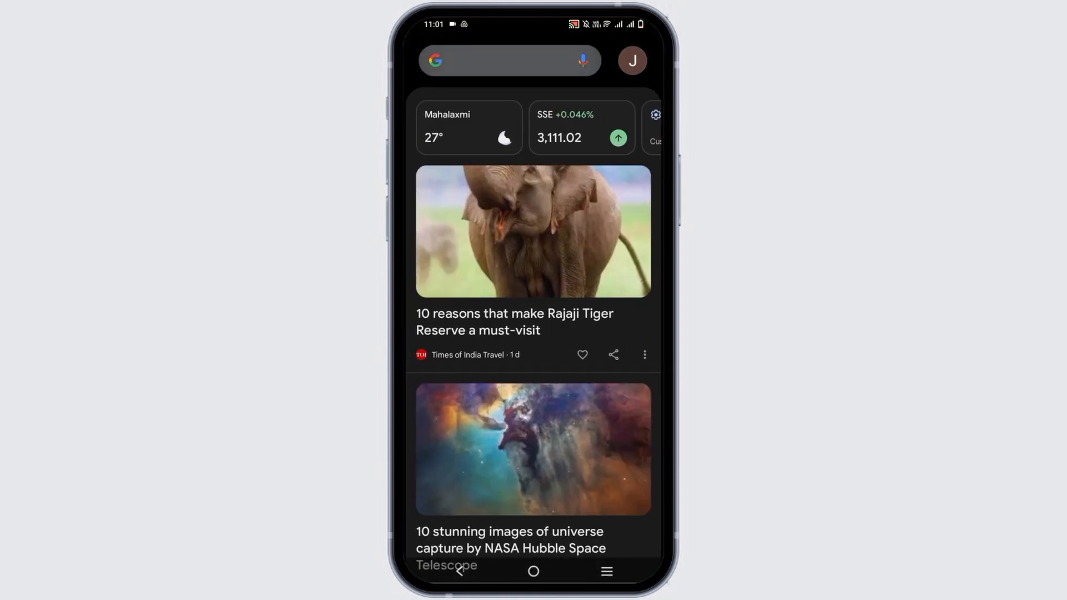
Search the web for 'google pay' from the Discover feed search bar.
click(507, 60)
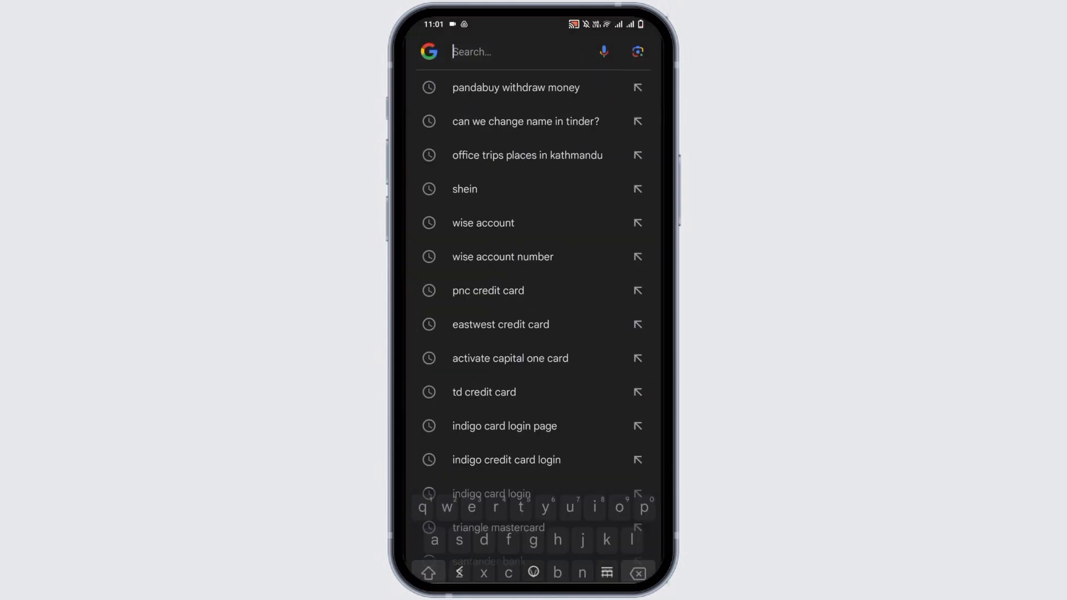
text(google pay)
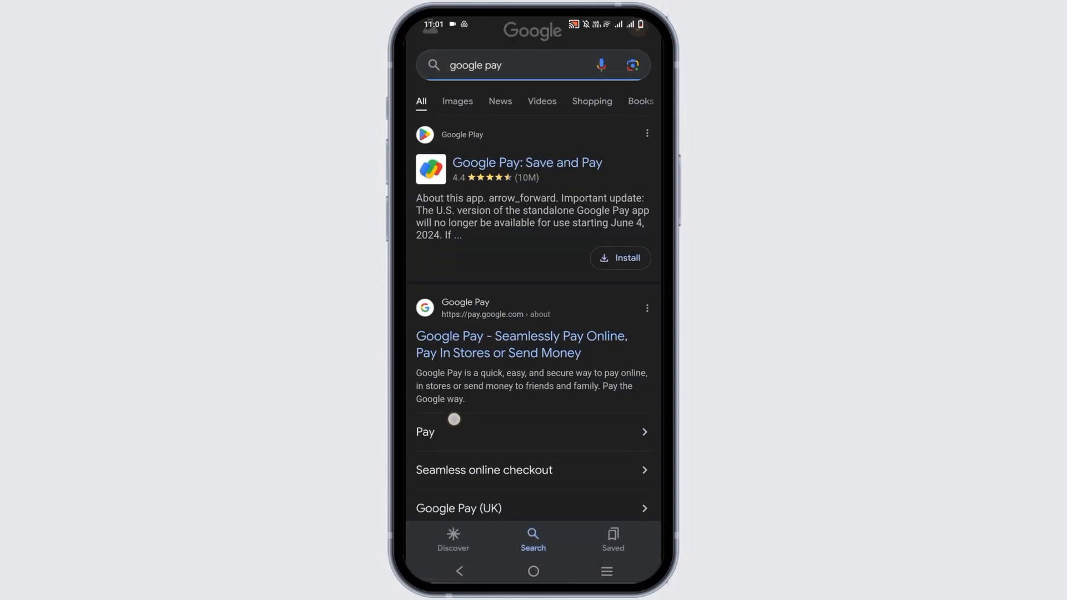
Scroll down the results to the Google Pay sign-in listing and People also ask section.
scroll(down, 3)
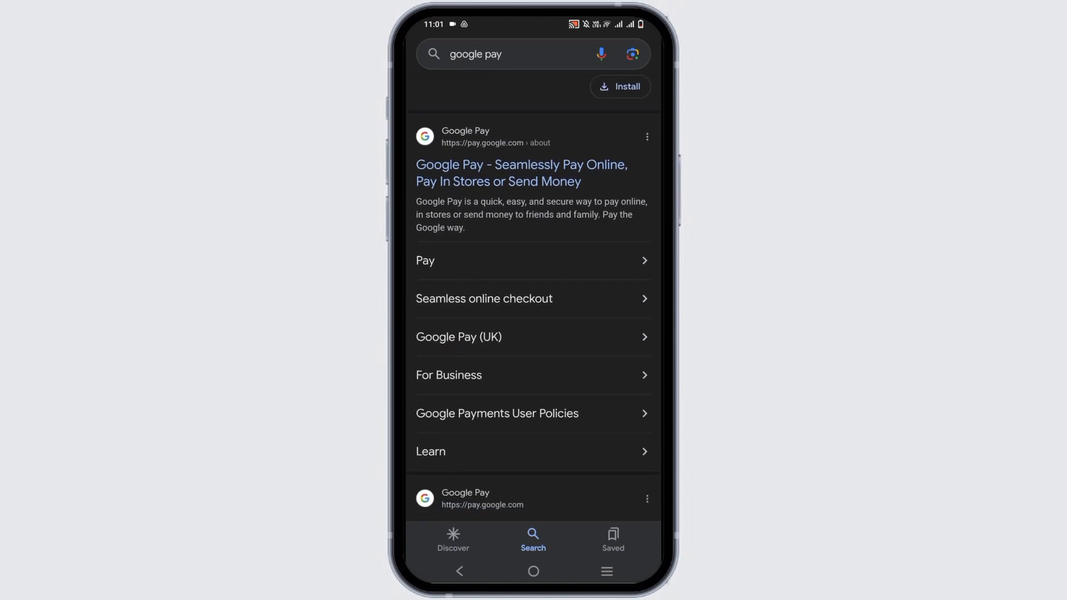
scroll(down, 3)
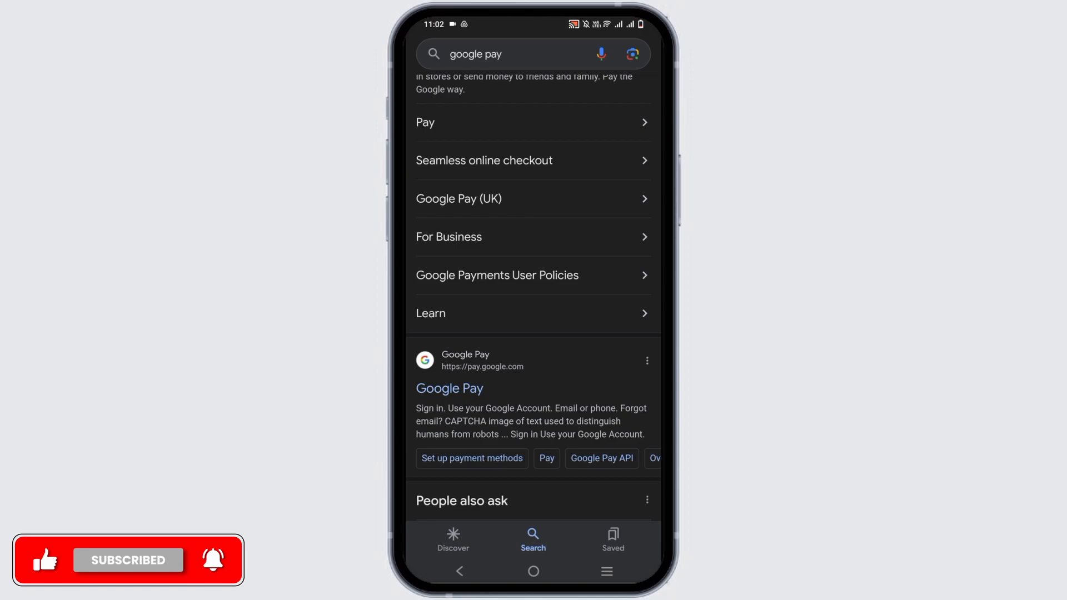
scroll(down, 3)
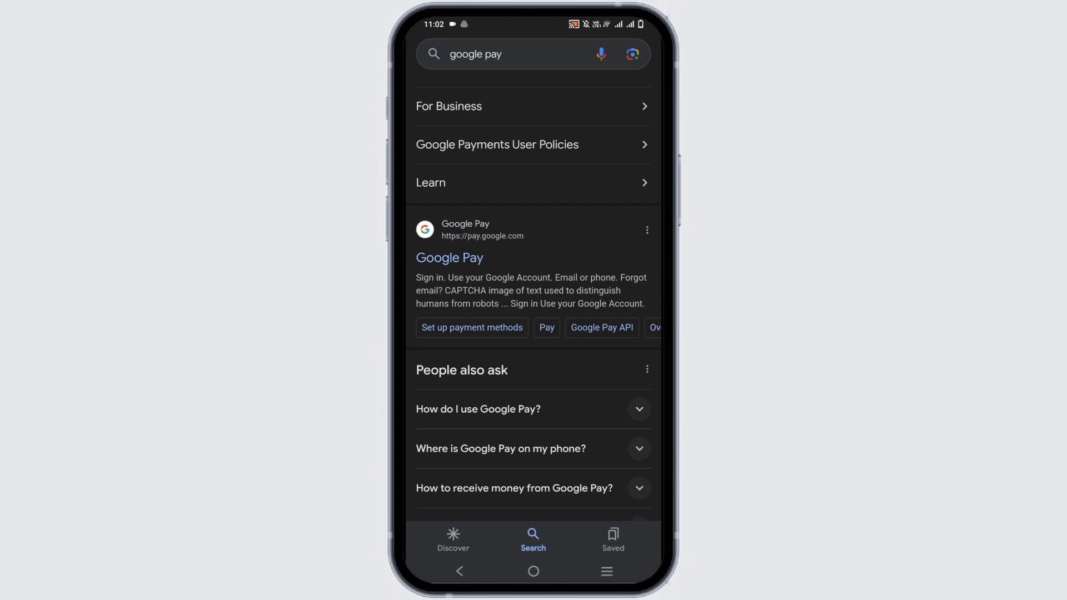
Scroll through the People also ask questions about Google Pay.
scroll(down, 3)
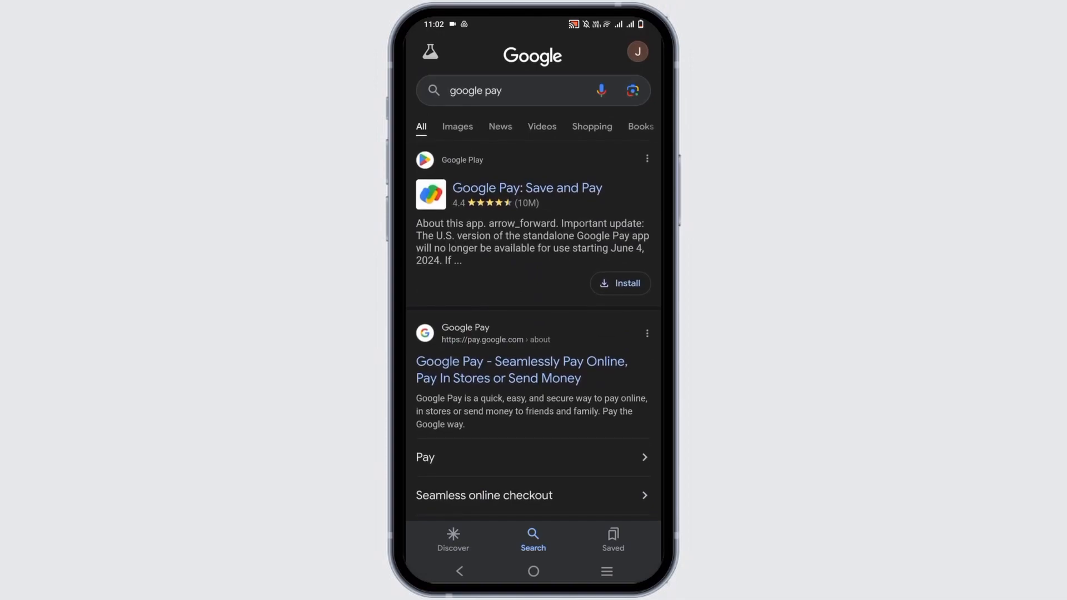